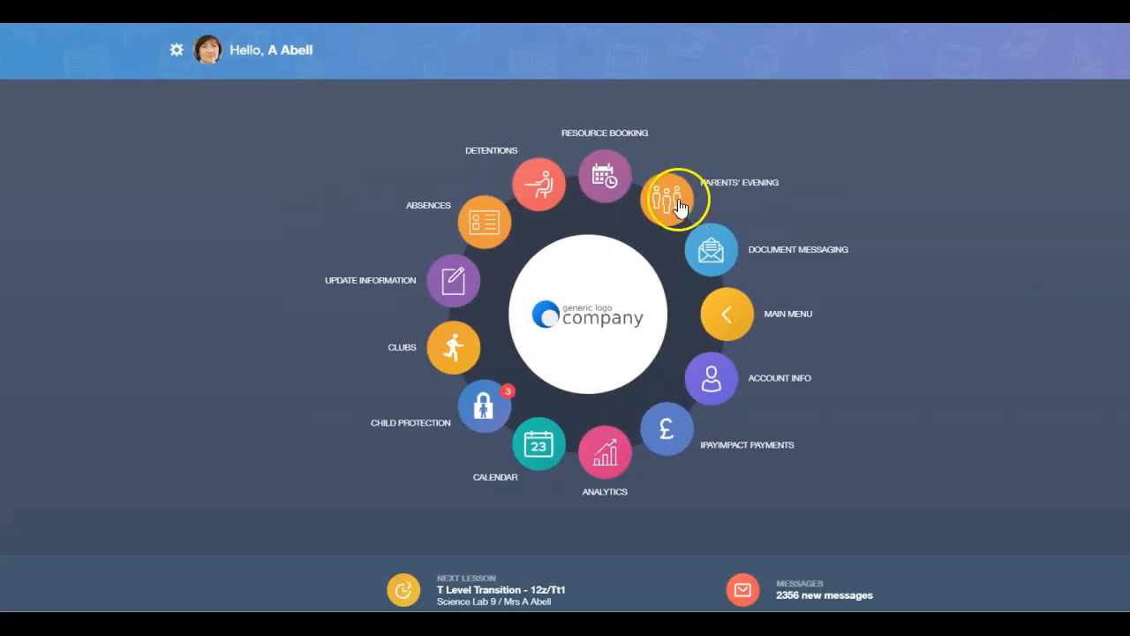
# Step: Go to Parents' Evening, check the Archived events, and return to the Active list
pyautogui.click(672, 199)
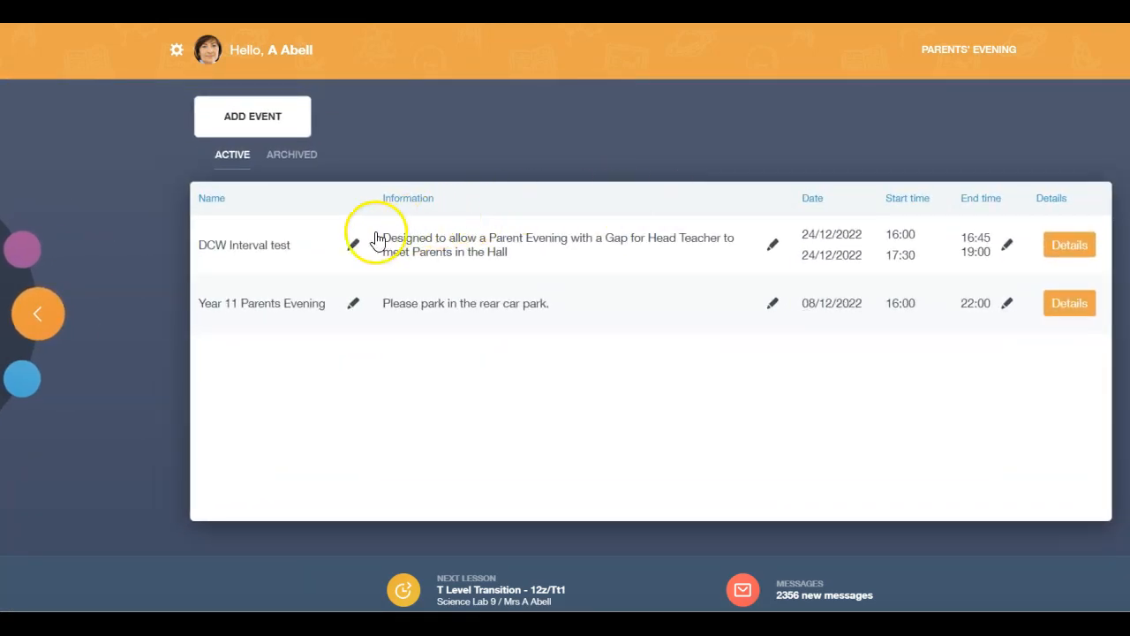
pyautogui.moveTo(314, 303)
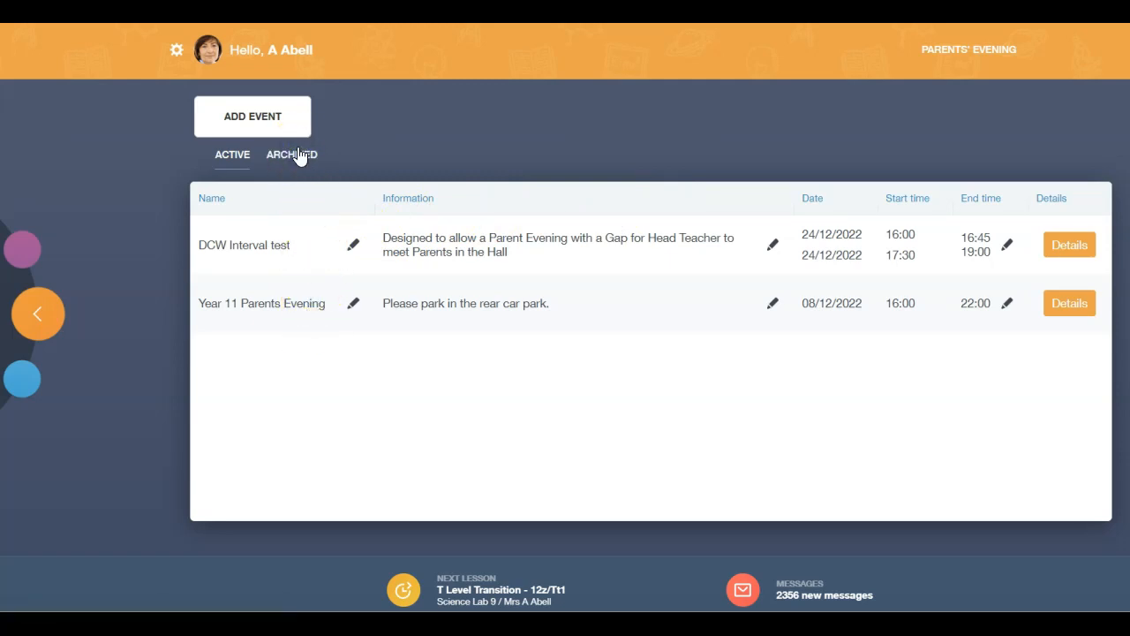
pyautogui.click(292, 154)
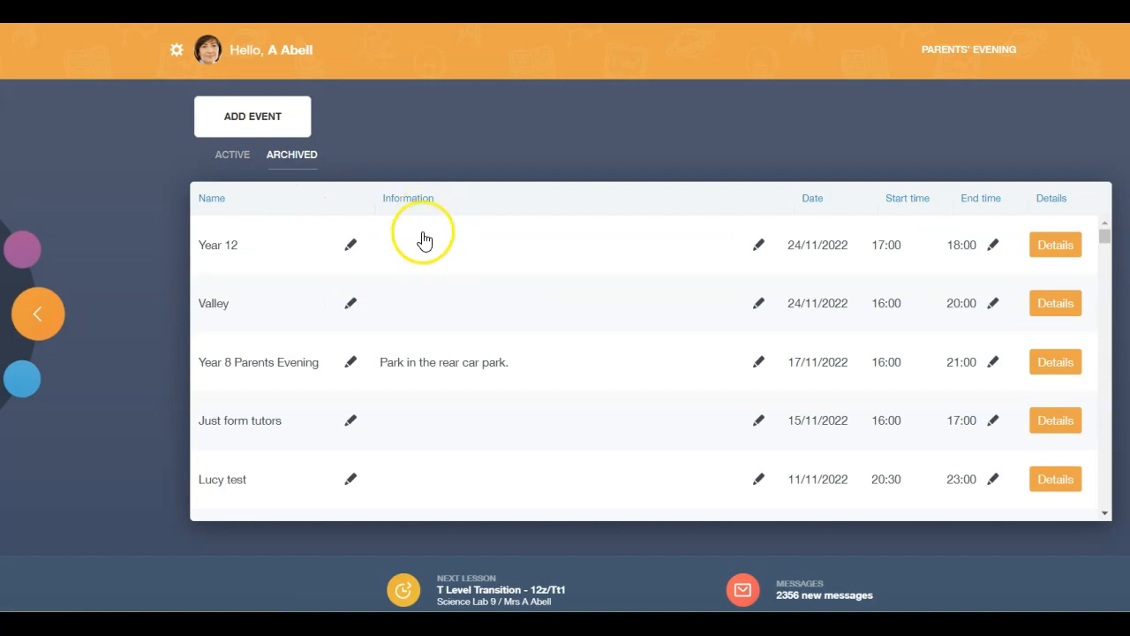
pyautogui.click(233, 156)
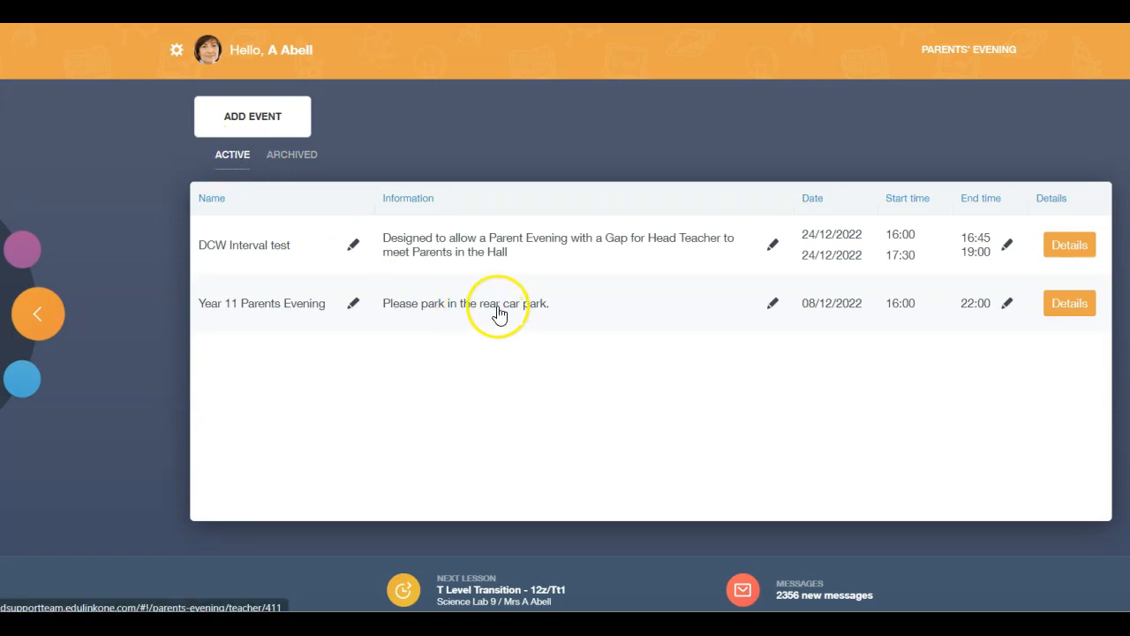
# Step: Open the Year 11 Parents Evening timetable and scroll through its booked and blocked slots from 16:00
pyautogui.click(1070, 304)
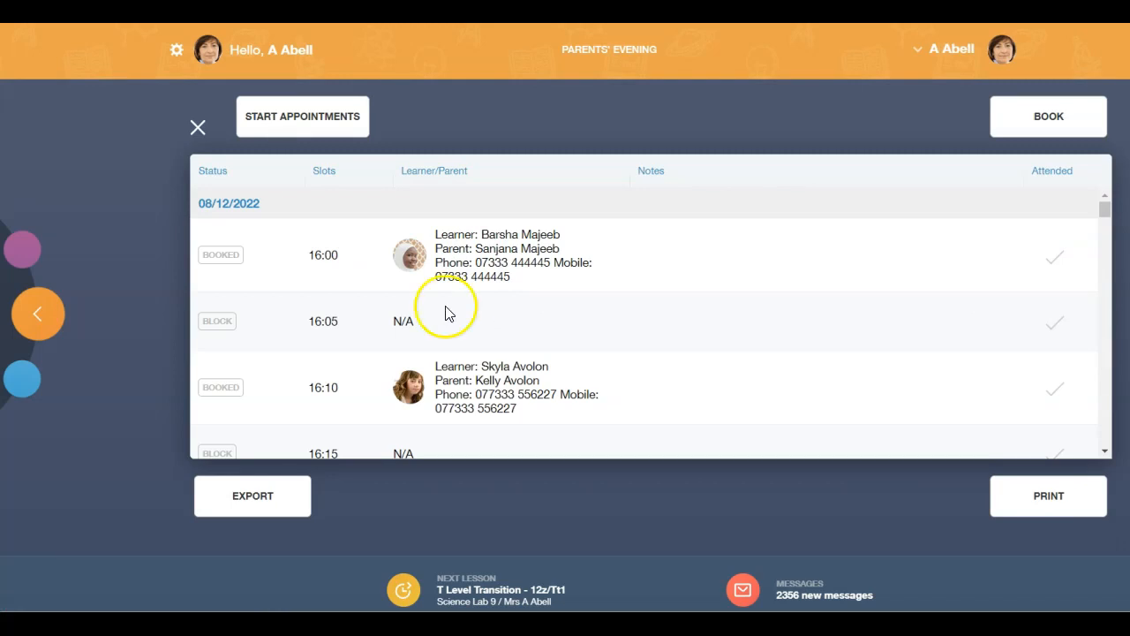
pyautogui.moveTo(258, 221)
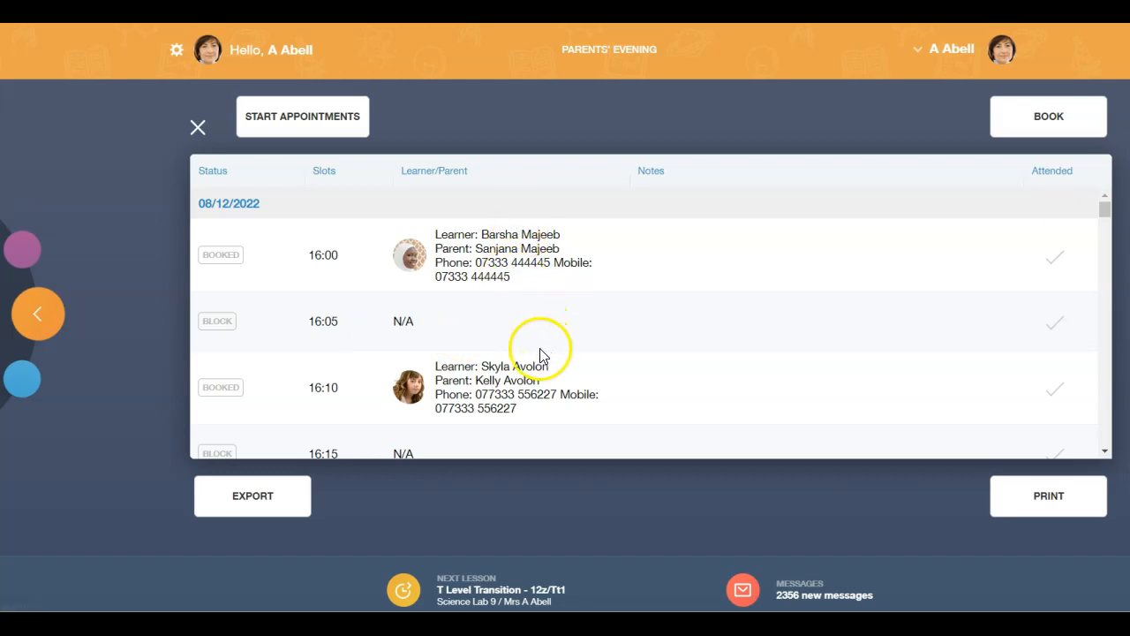
pyautogui.scroll(-3)
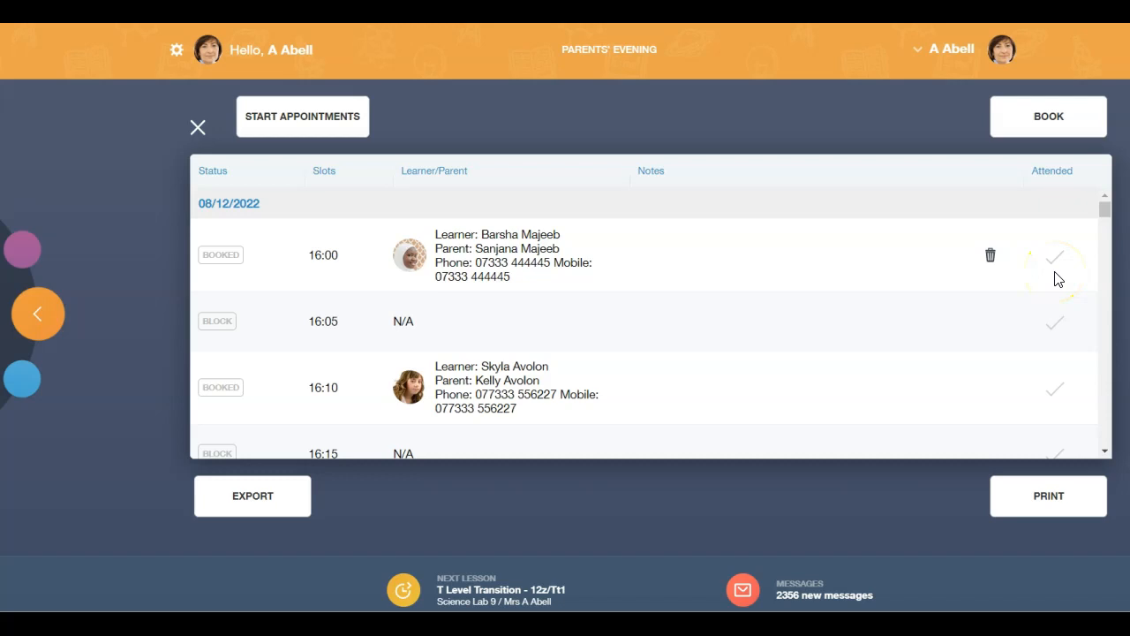
pyautogui.moveTo(815, 180)
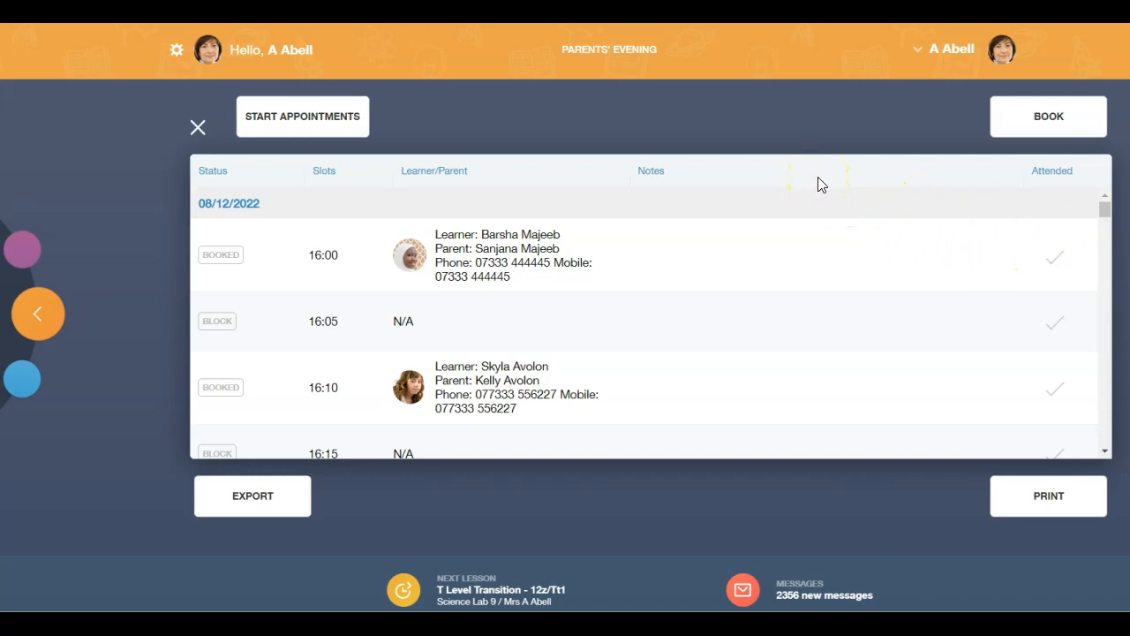
pyautogui.scroll(-3)
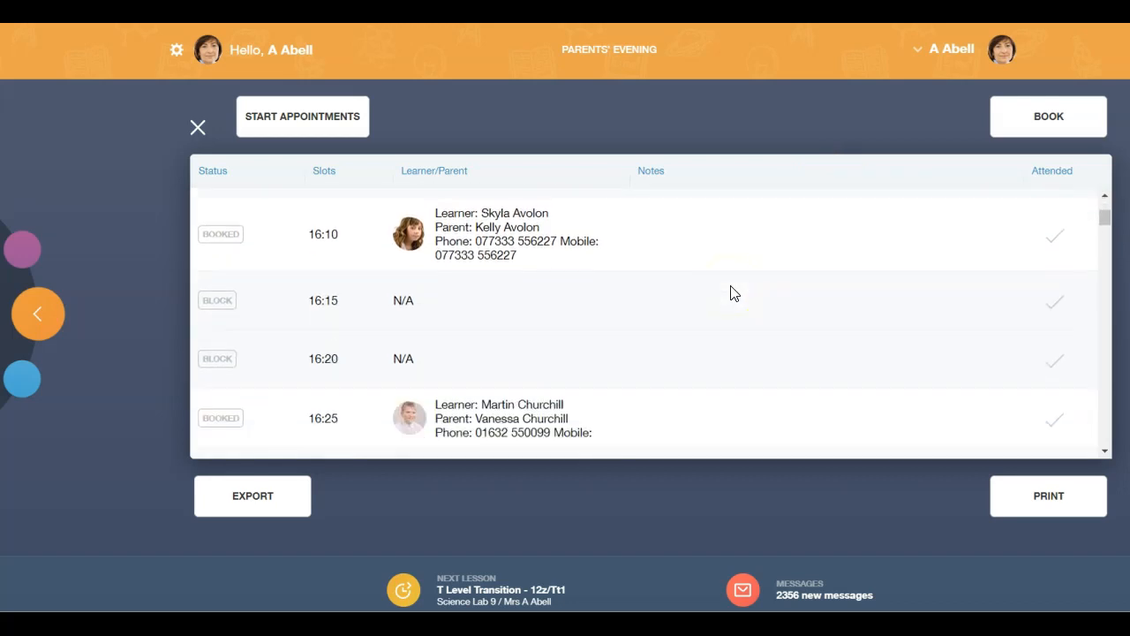
pyautogui.scroll(-3)
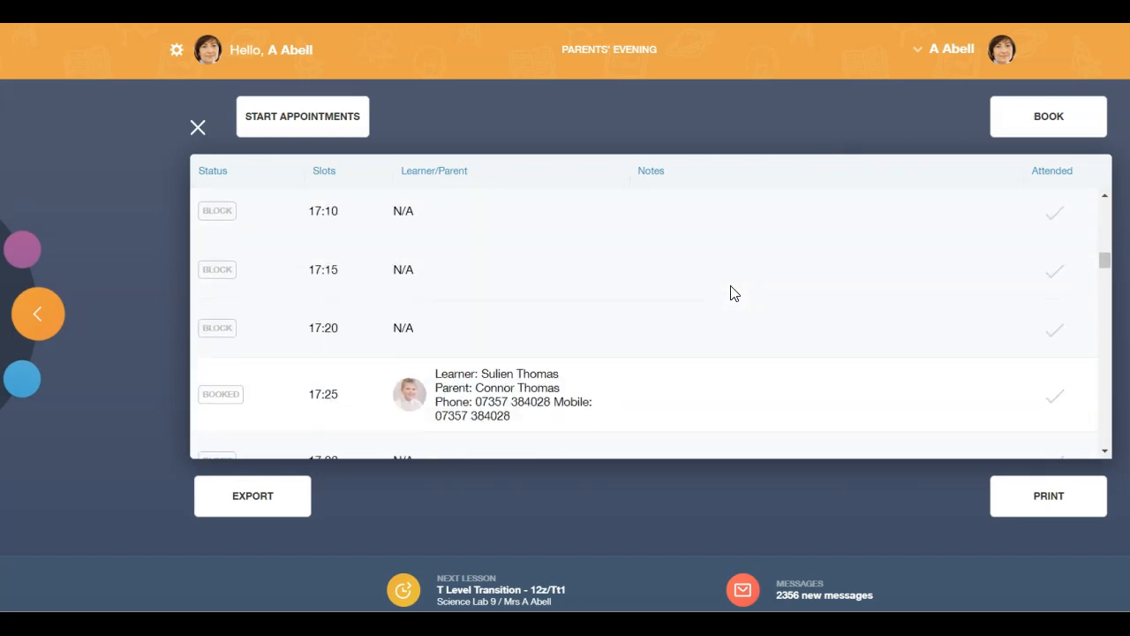
pyautogui.scroll(-3)
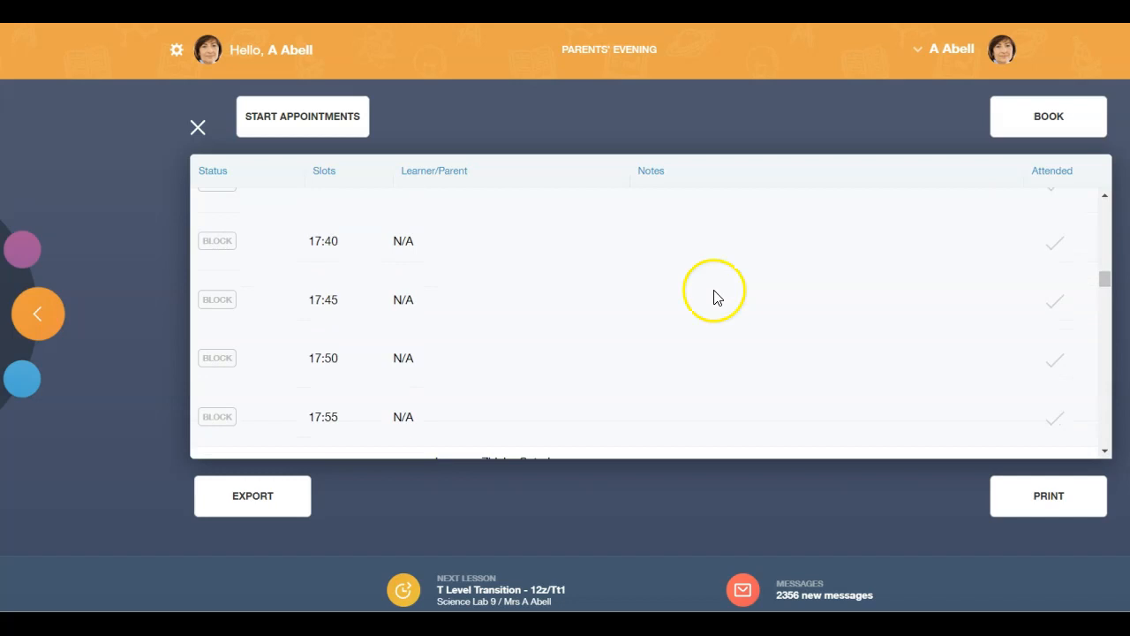
pyautogui.scroll(-3)
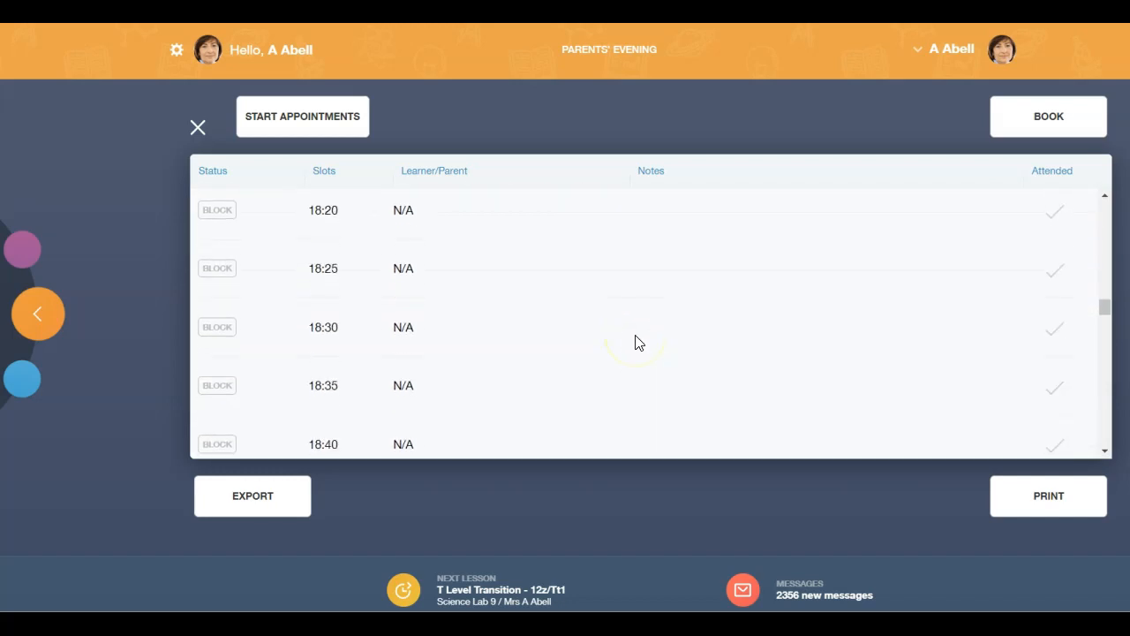
pyautogui.scroll(-3)
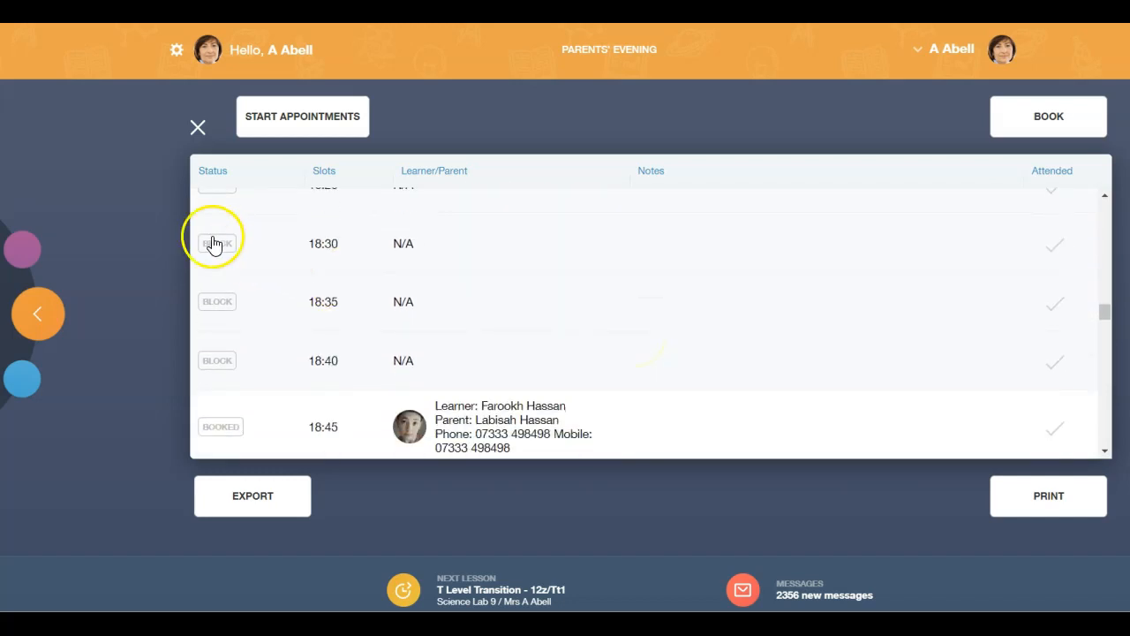
pyautogui.click(217, 244)
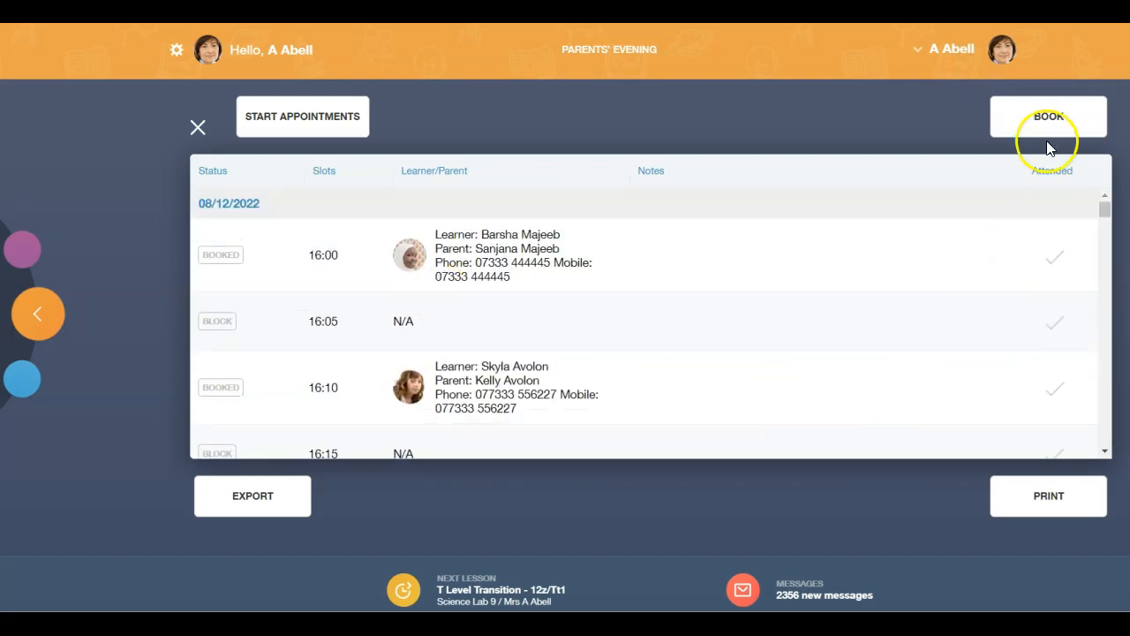
pyautogui.click(1049, 116)
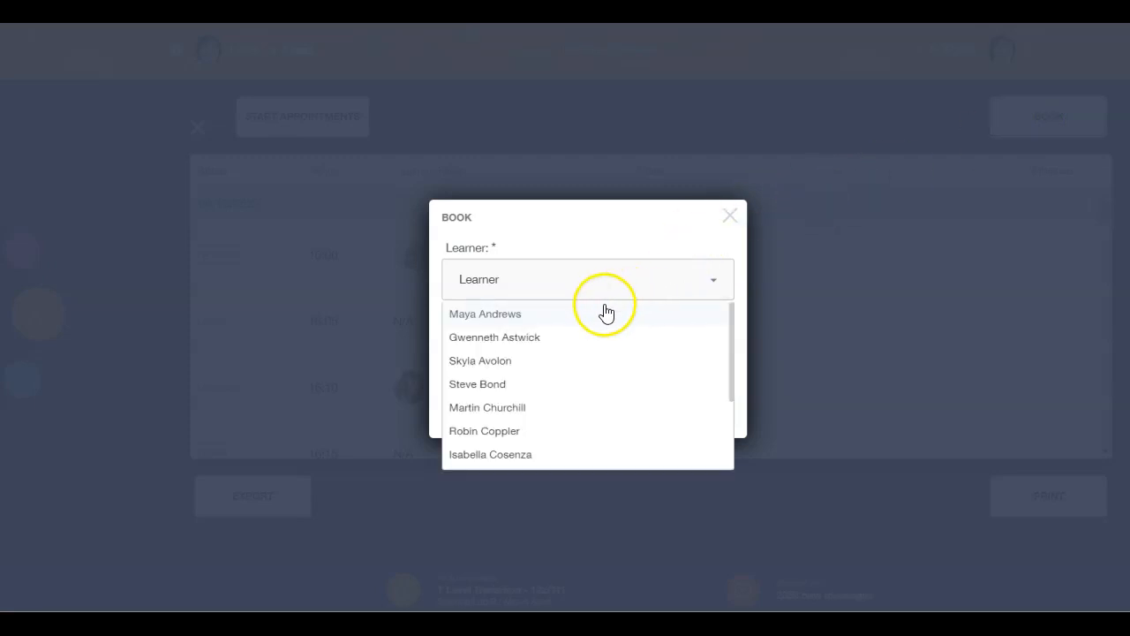
pyautogui.click(484, 314)
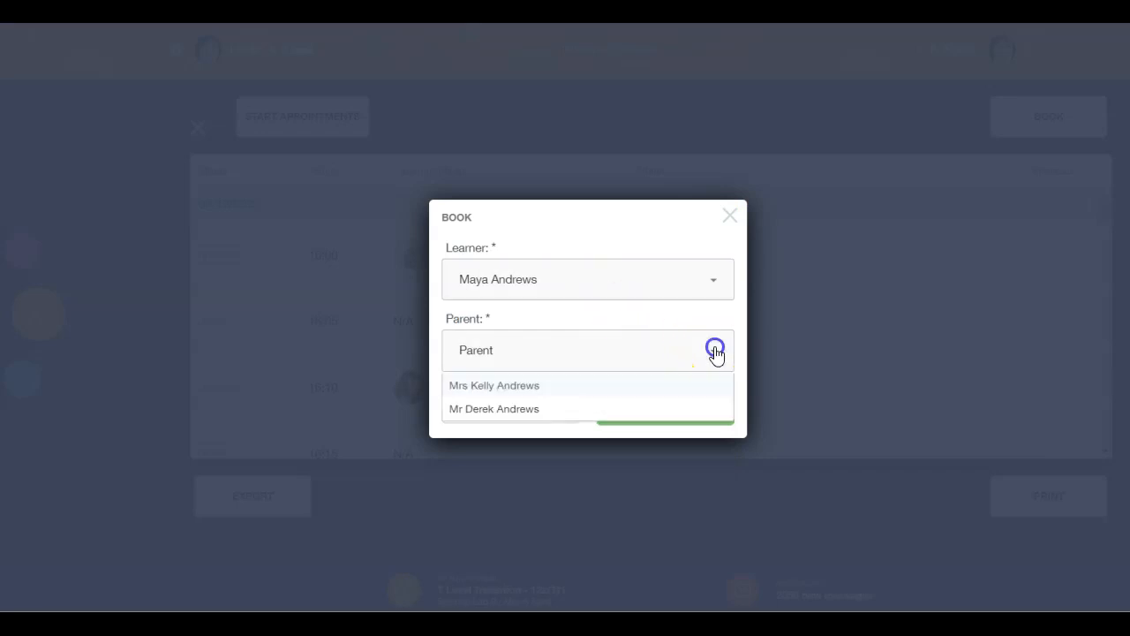
pyautogui.click(495, 408)
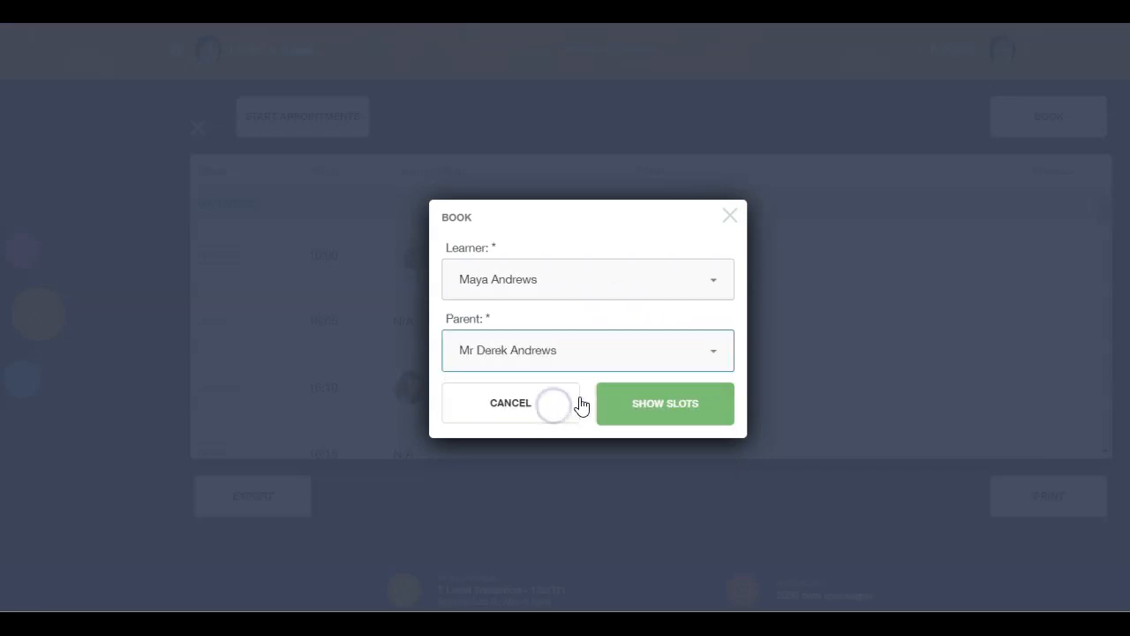
pyautogui.click(664, 402)
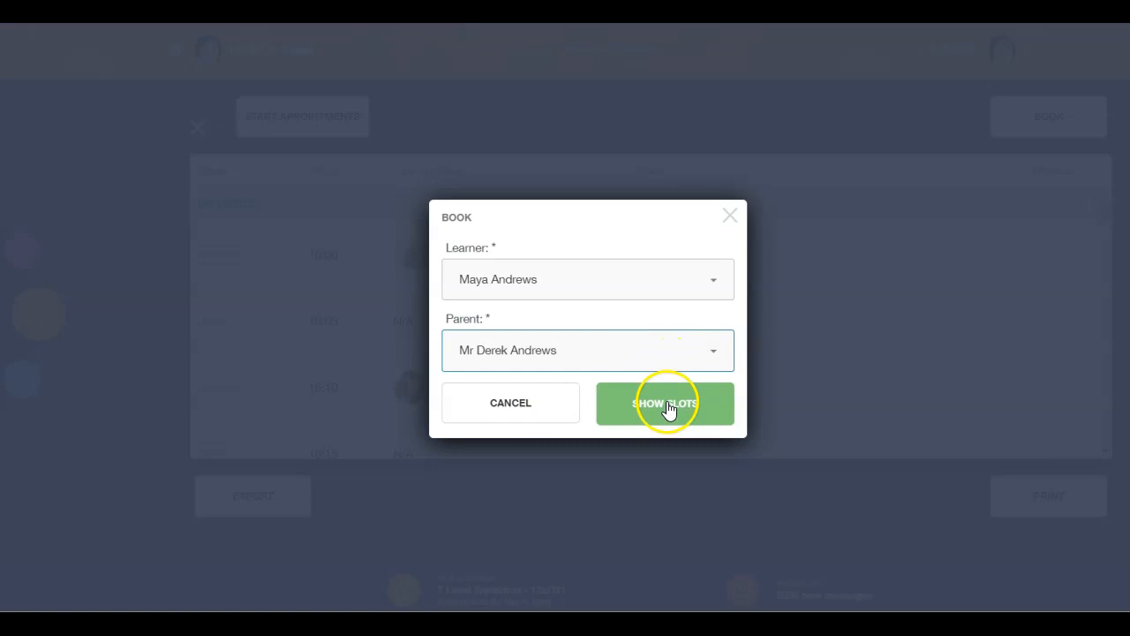
pyautogui.click(664, 403)
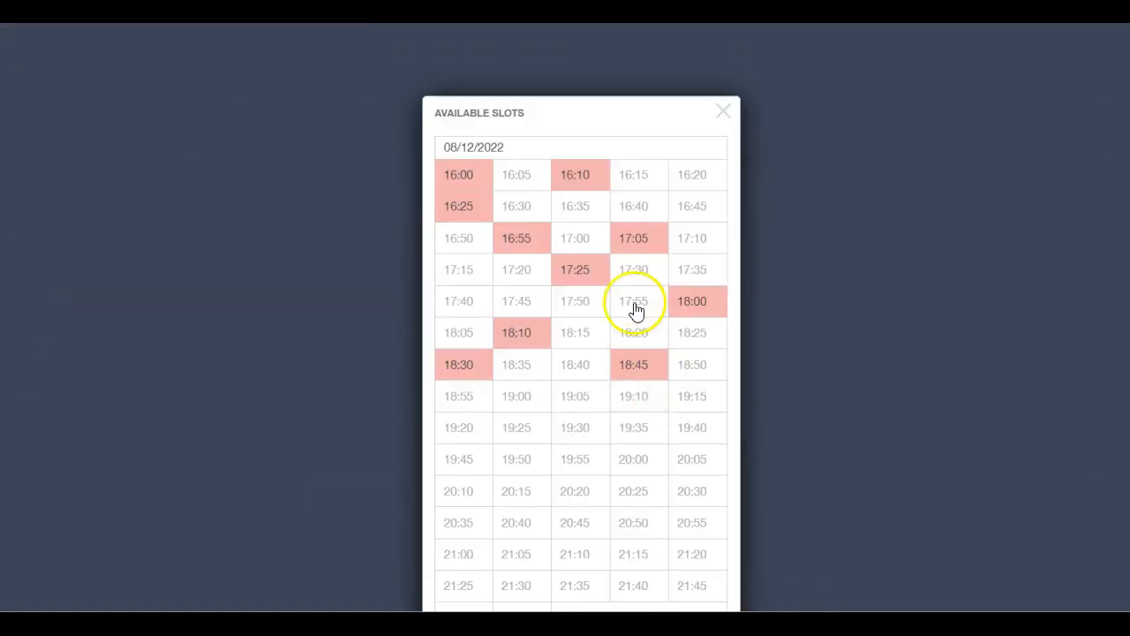
pyautogui.moveTo(632, 175)
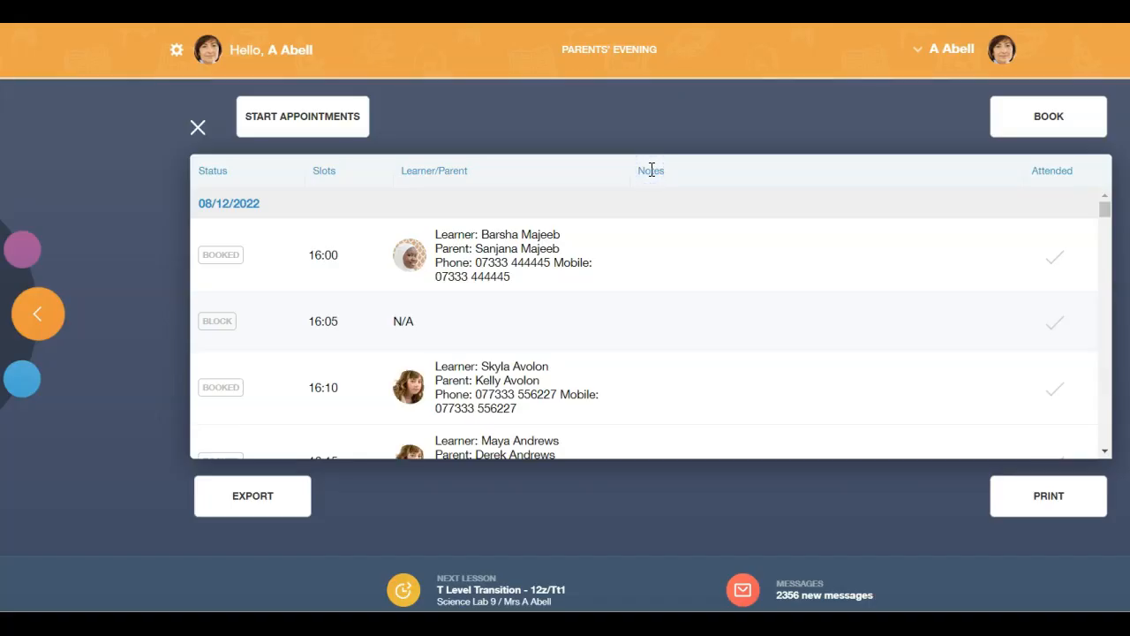
pyautogui.scroll(-3)
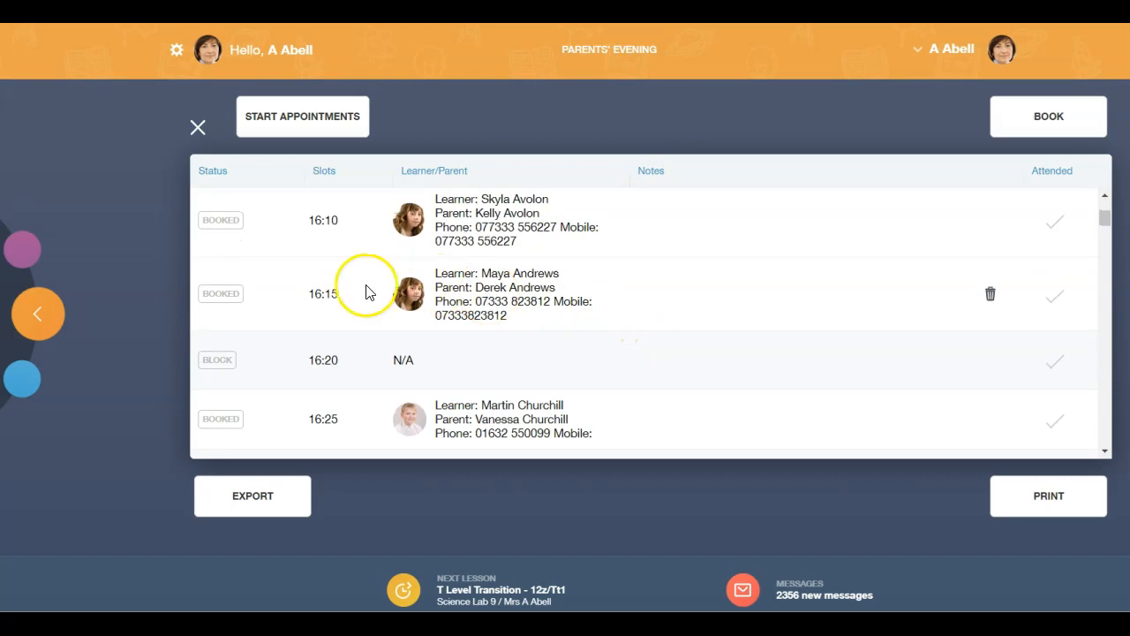
pyautogui.moveTo(540, 318)
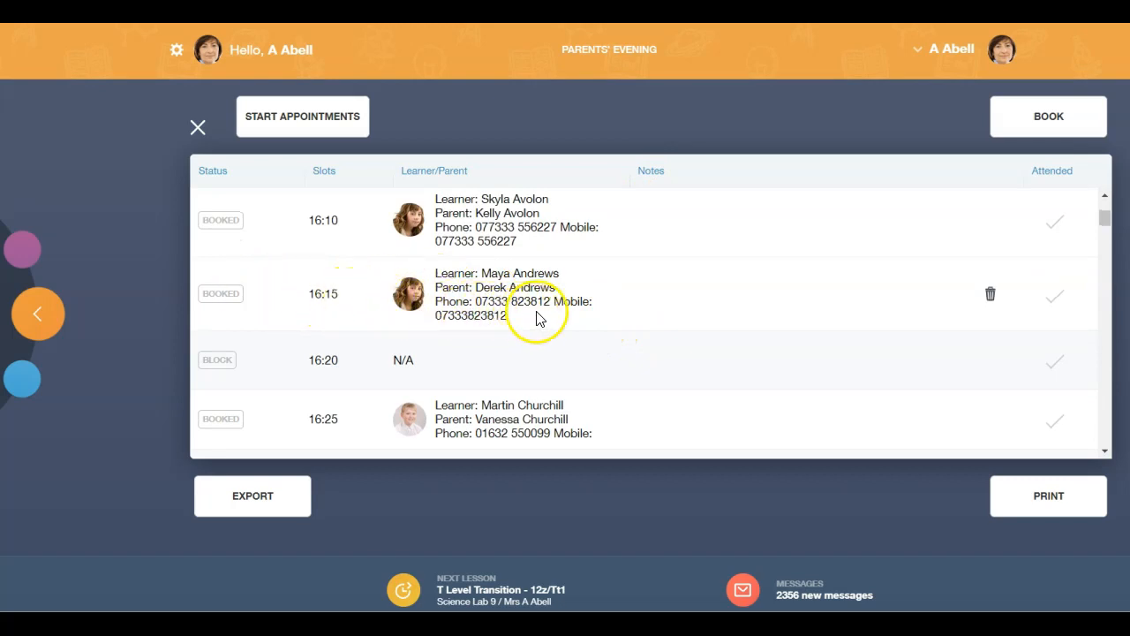
pyautogui.moveTo(564, 317)
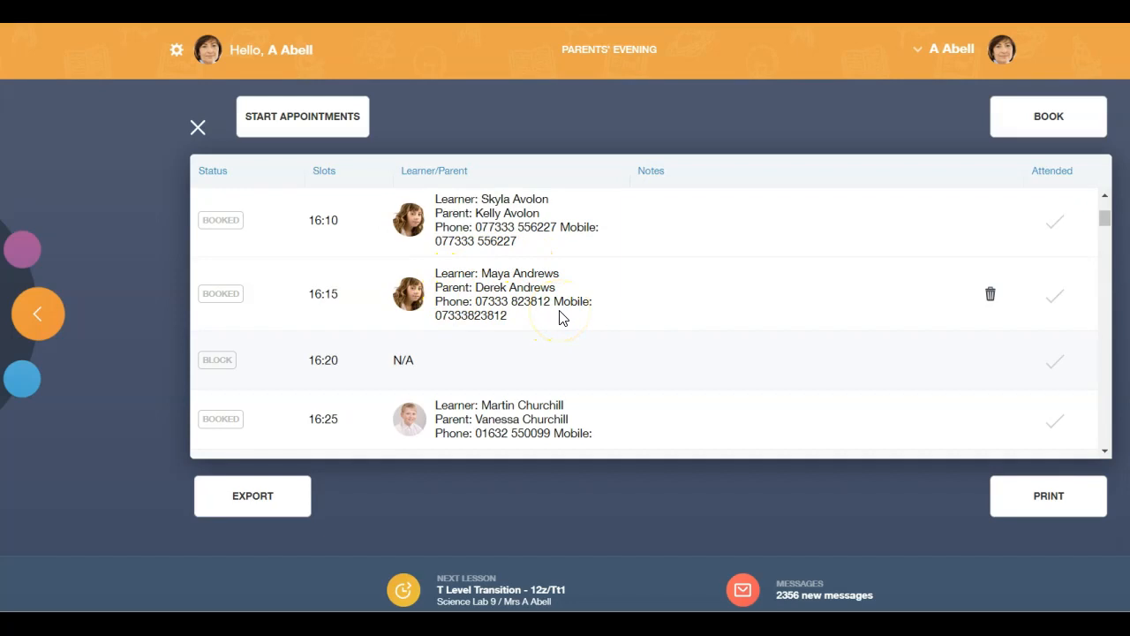
pyautogui.moveTo(988, 418)
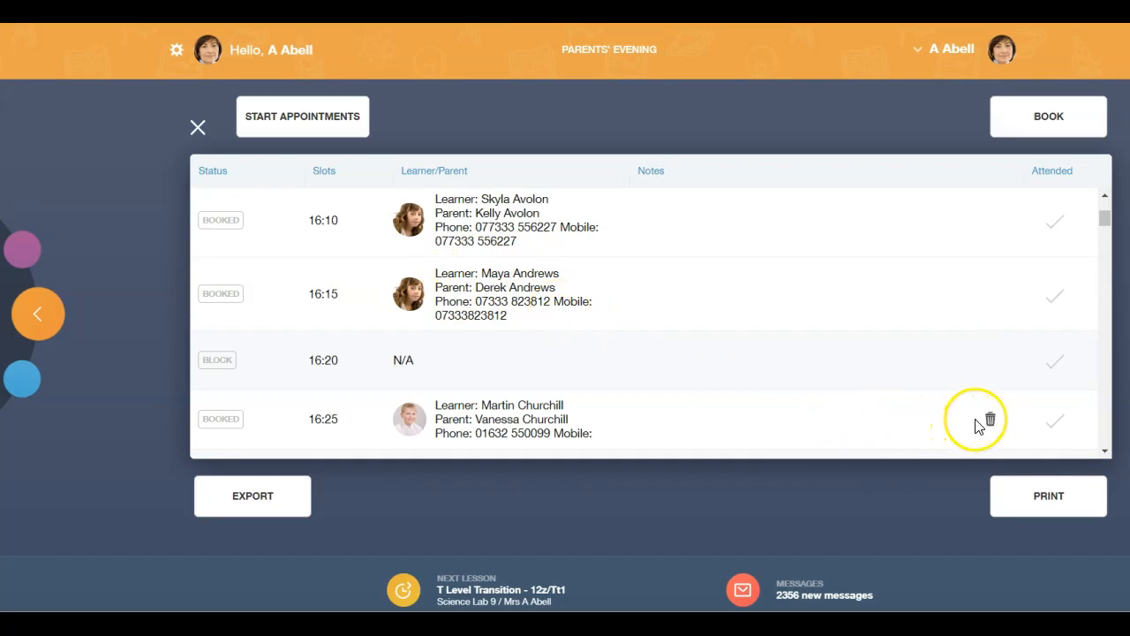
pyautogui.click(989, 418)
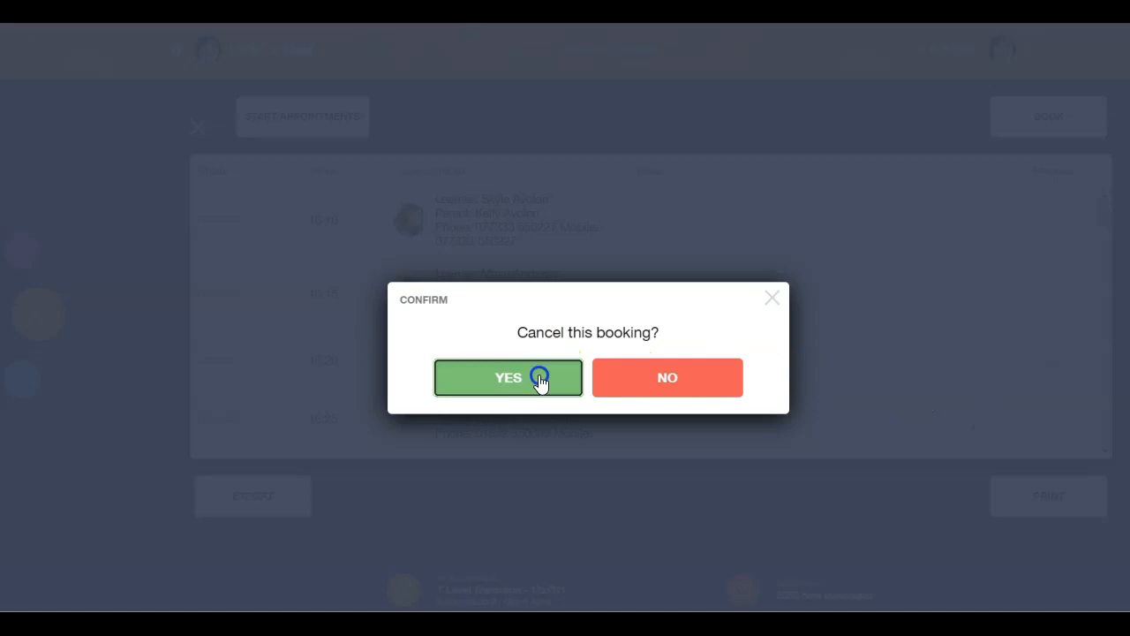
pyautogui.click(509, 378)
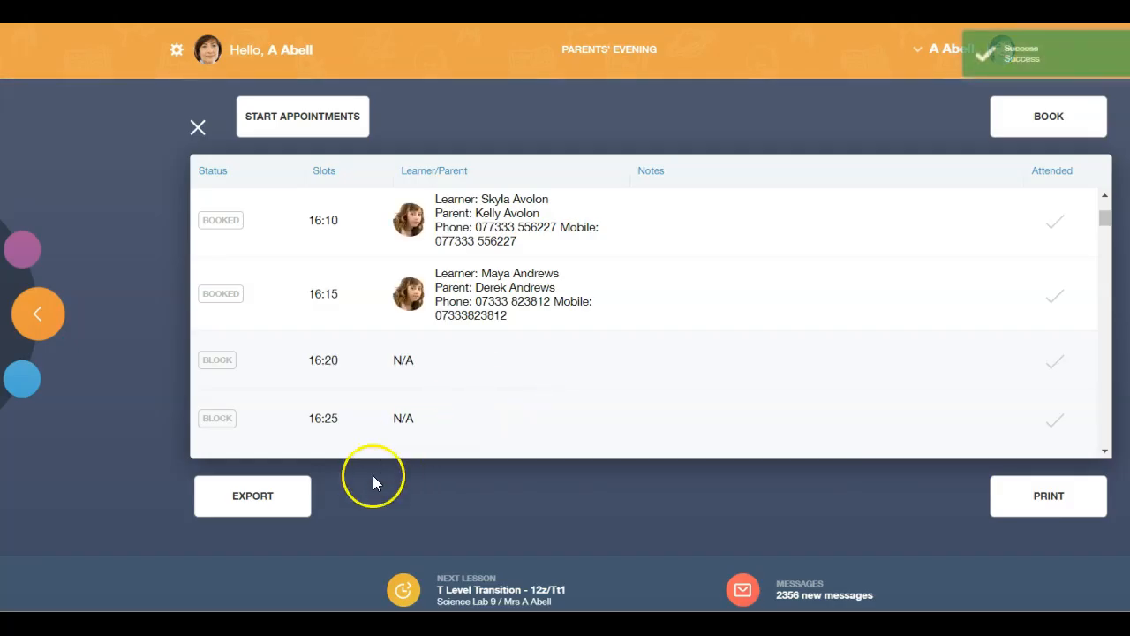
pyautogui.click(251, 495)
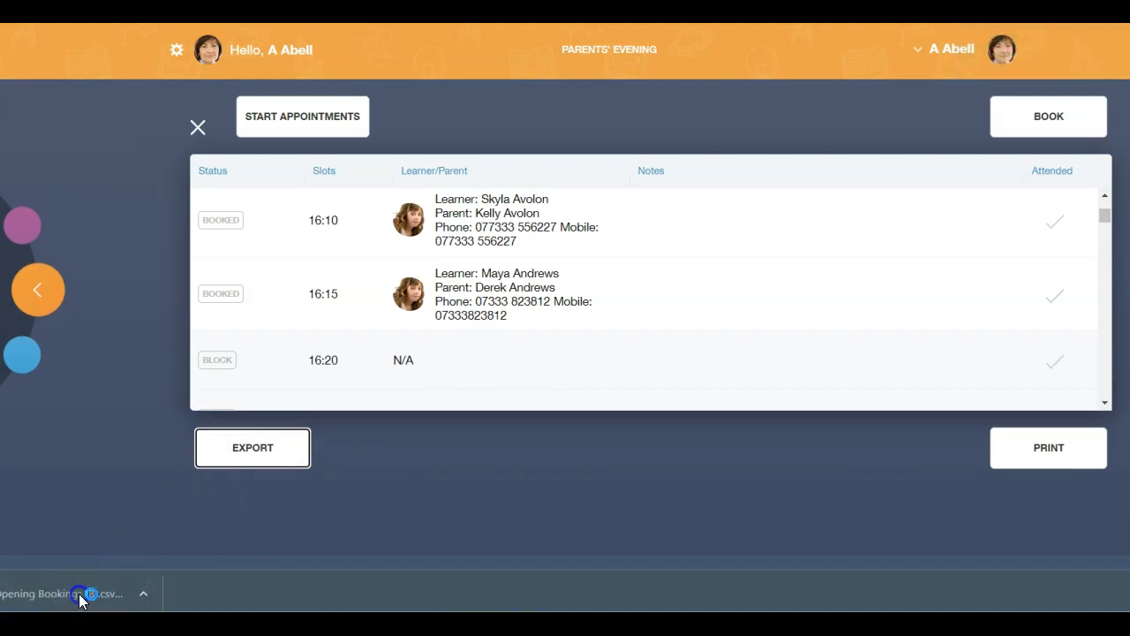
# Step: Print the bookings to a 'Confirmation of bookings' PDF and scroll through its pages
pyautogui.click(79, 593)
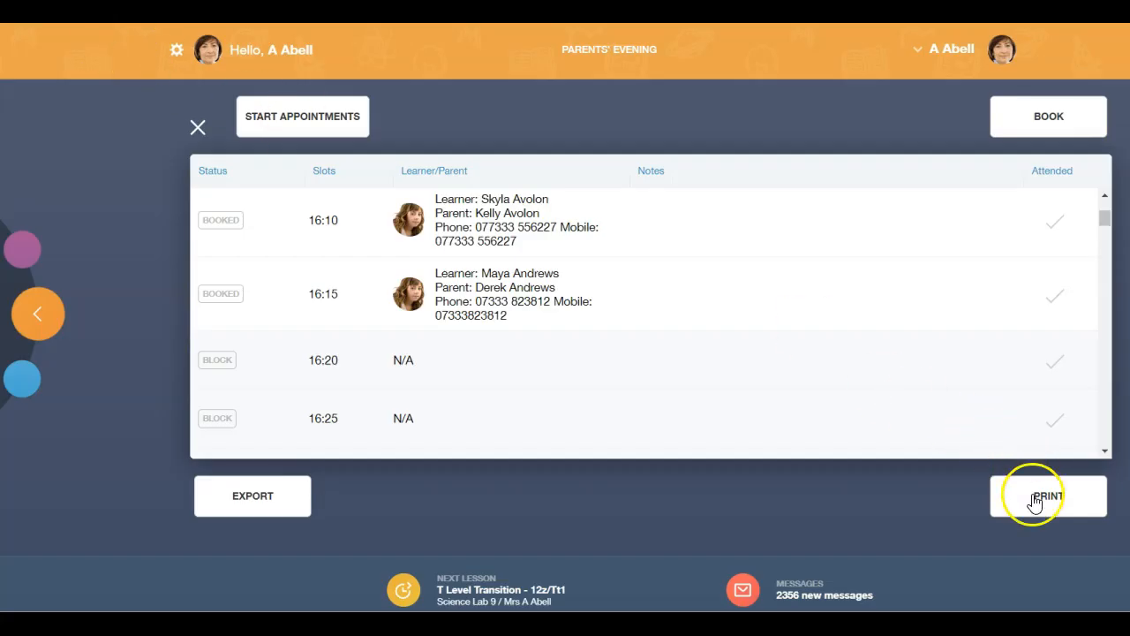
pyautogui.click(1049, 494)
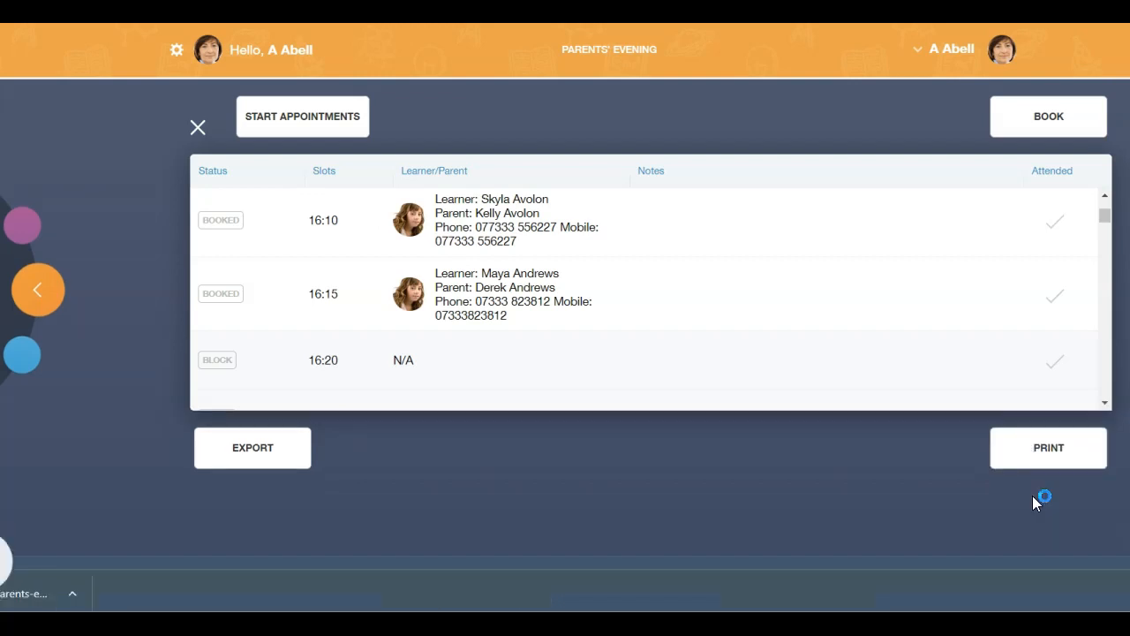
pyautogui.click(1049, 449)
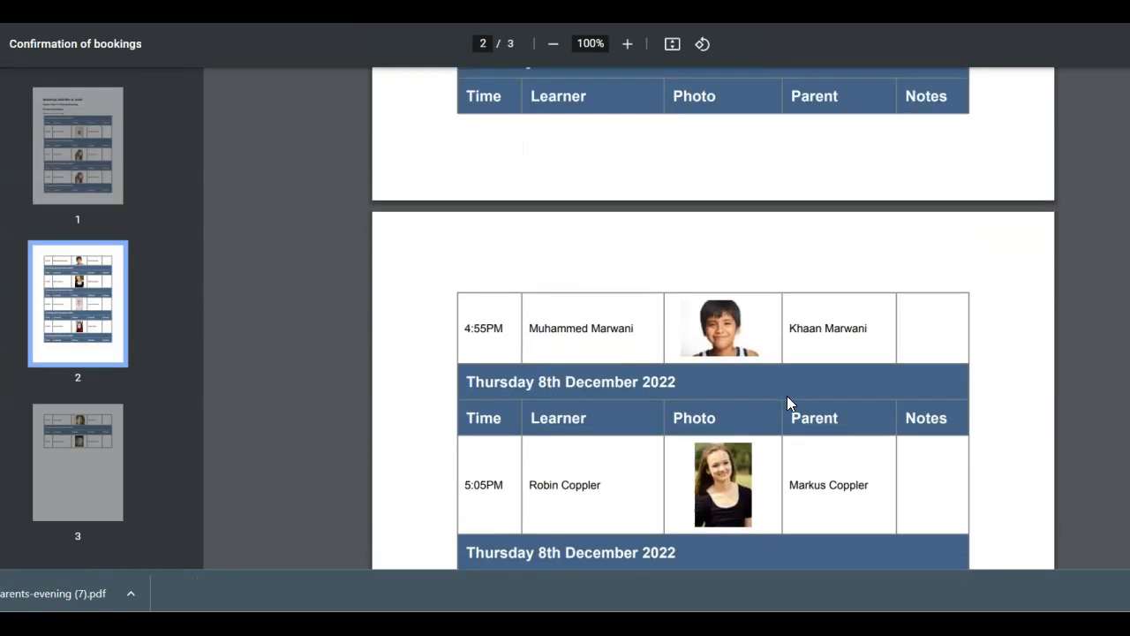
pyautogui.scroll(-3)
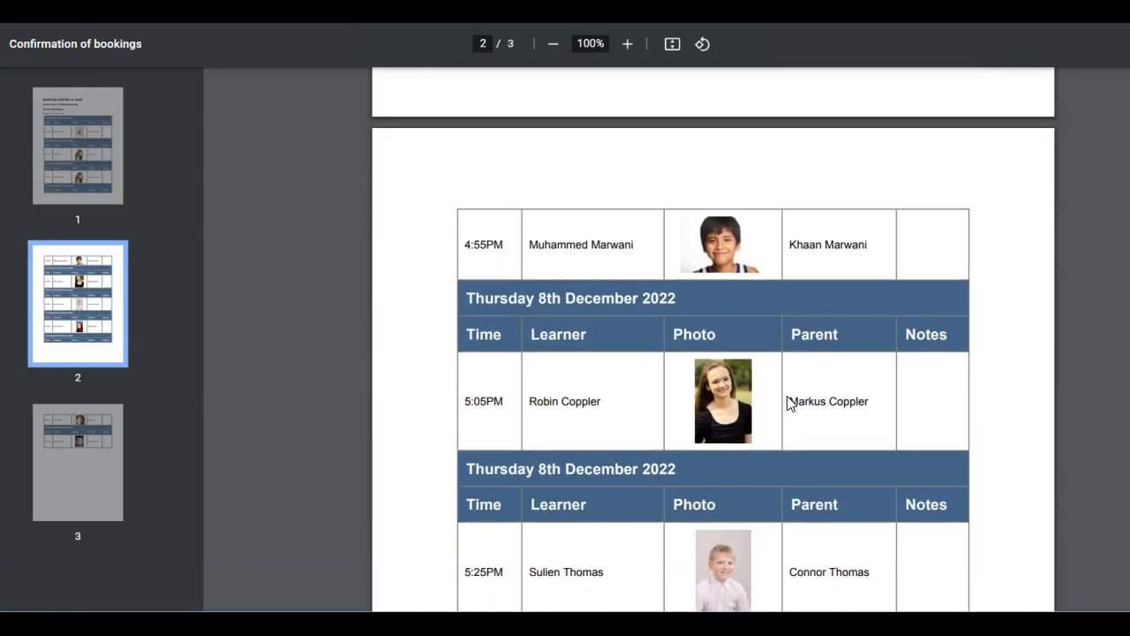
pyautogui.scroll(-3)
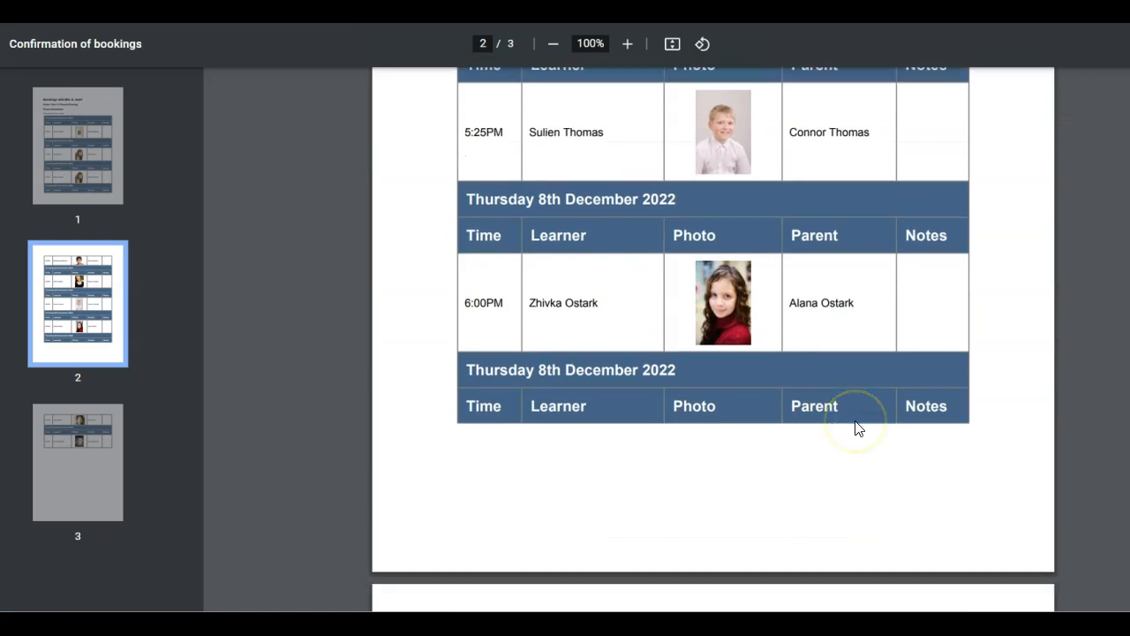
pyautogui.scroll(-3)
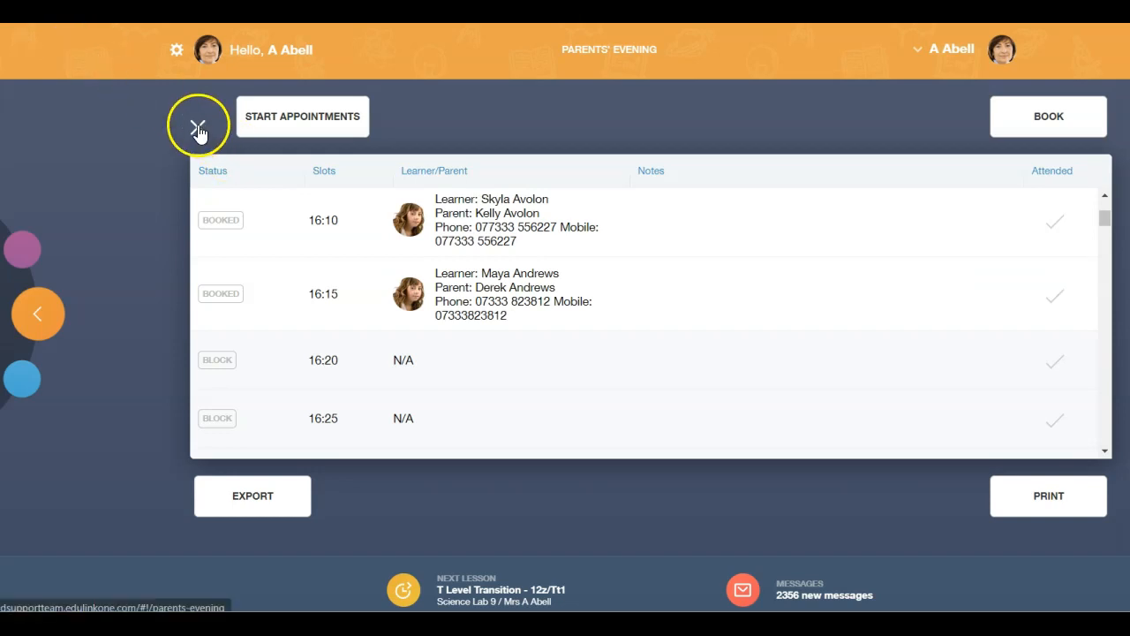
# Step: Close this timetable and open the Year 11 Parents Evening details timetable for 08/12/2022
pyautogui.click(198, 124)
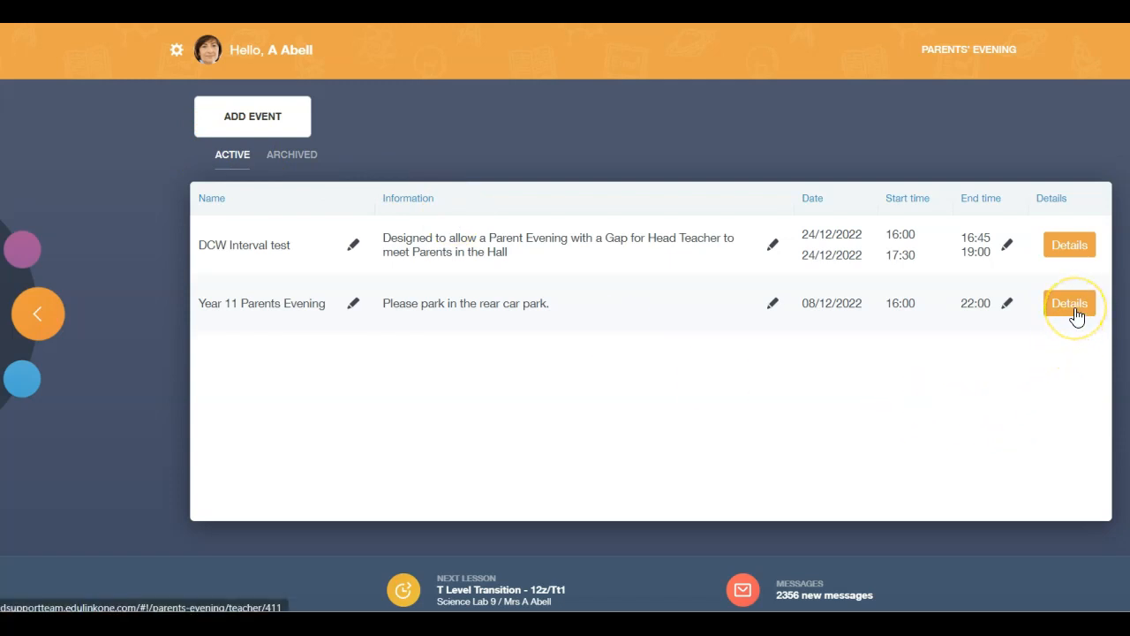
pyautogui.click(1069, 304)
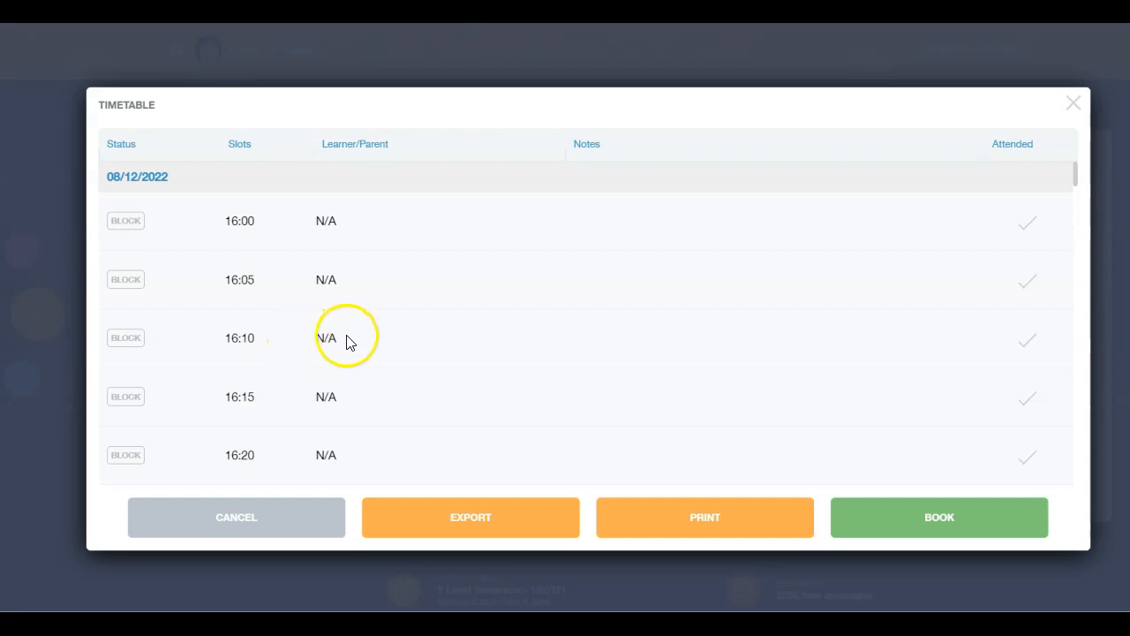
pyautogui.moveTo(466, 355)
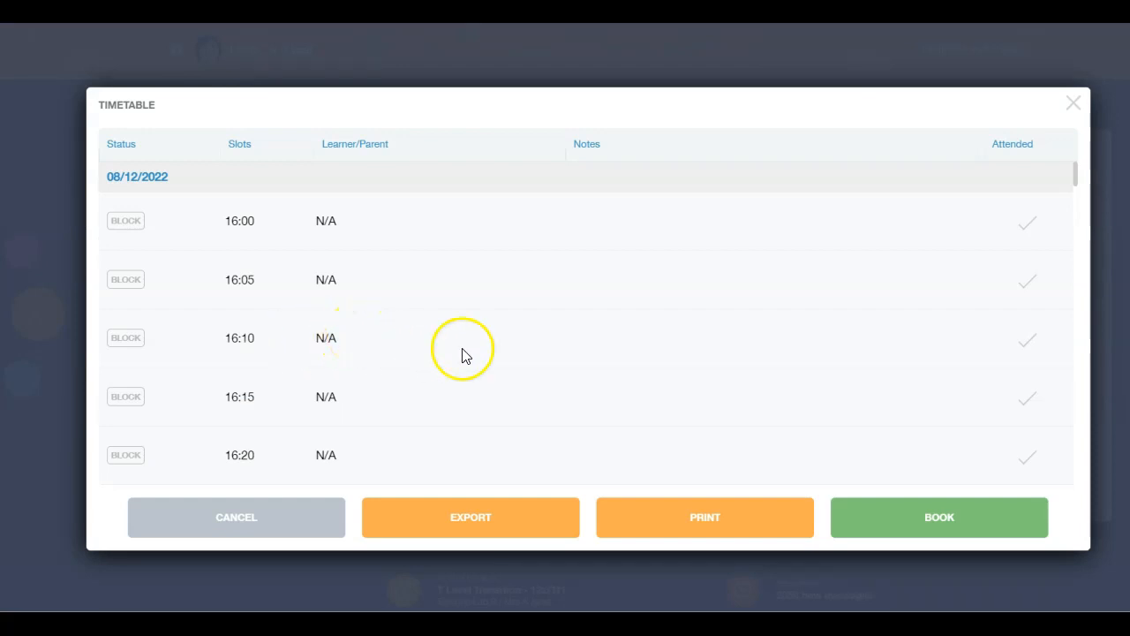
pyautogui.click(940, 516)
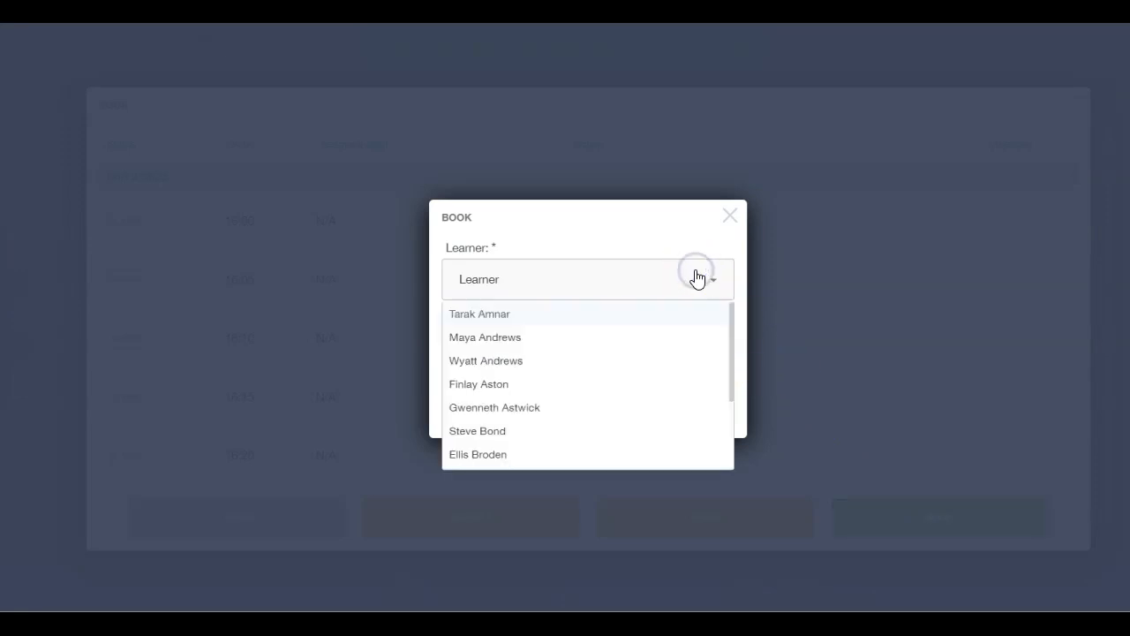
pyautogui.click(478, 384)
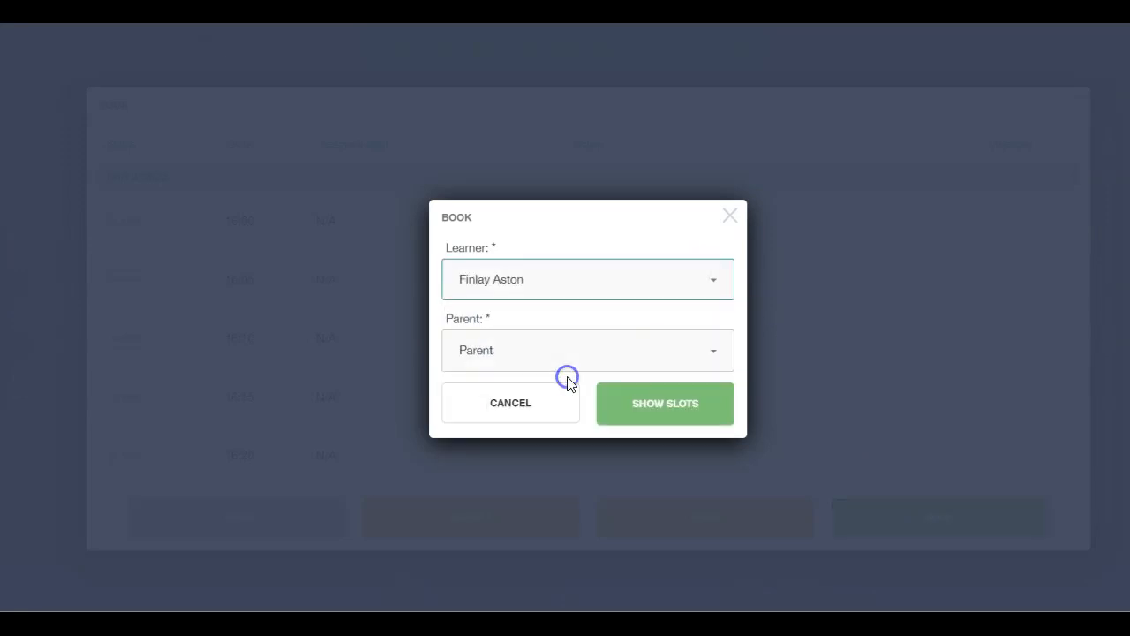
pyautogui.click(664, 402)
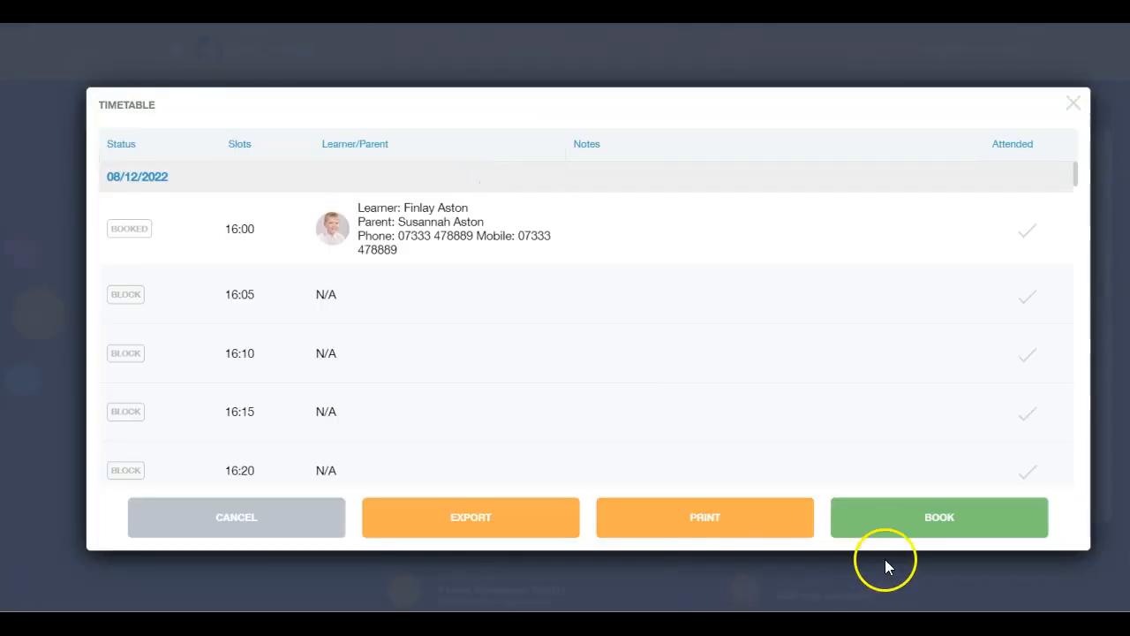
pyautogui.click(939, 516)
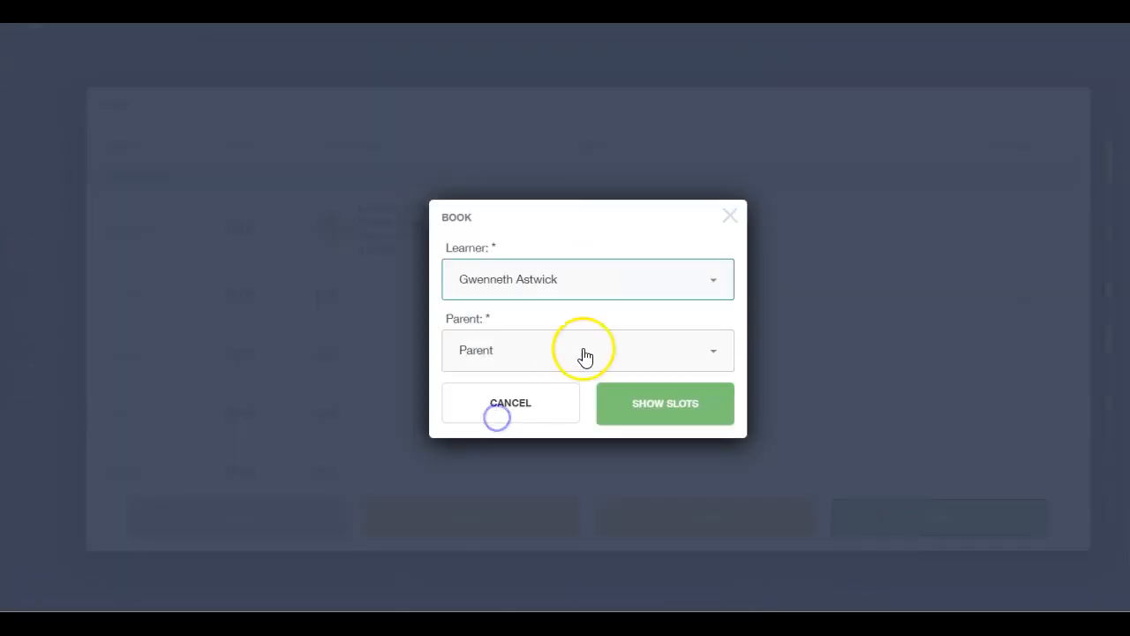
pyautogui.click(663, 402)
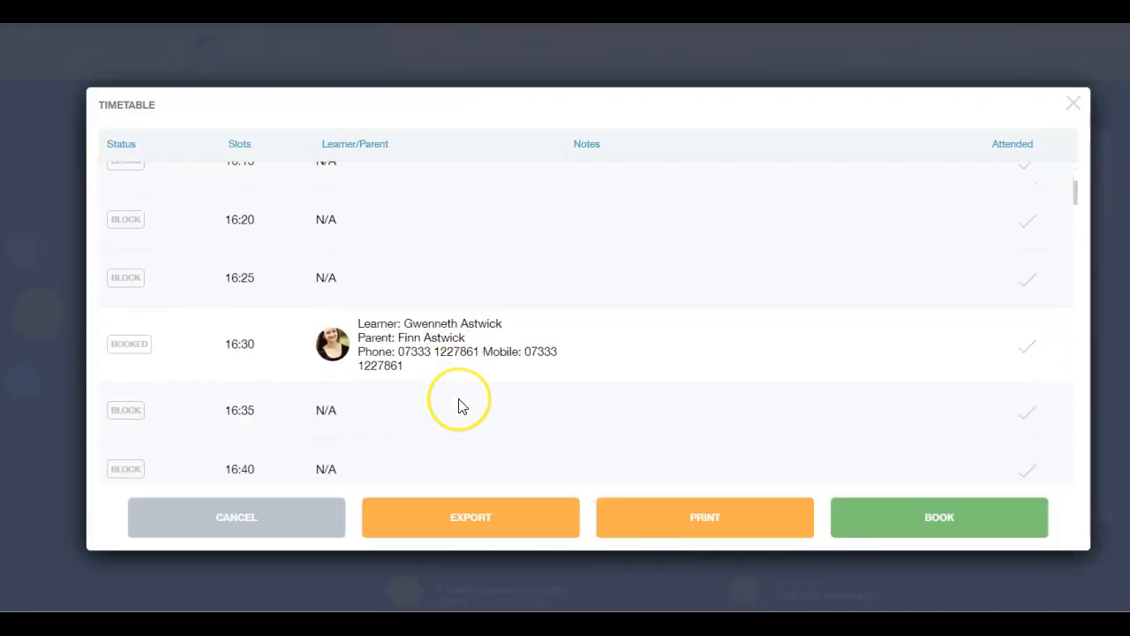
# Step: Block the 18:40 slot
pyautogui.scroll(-3)
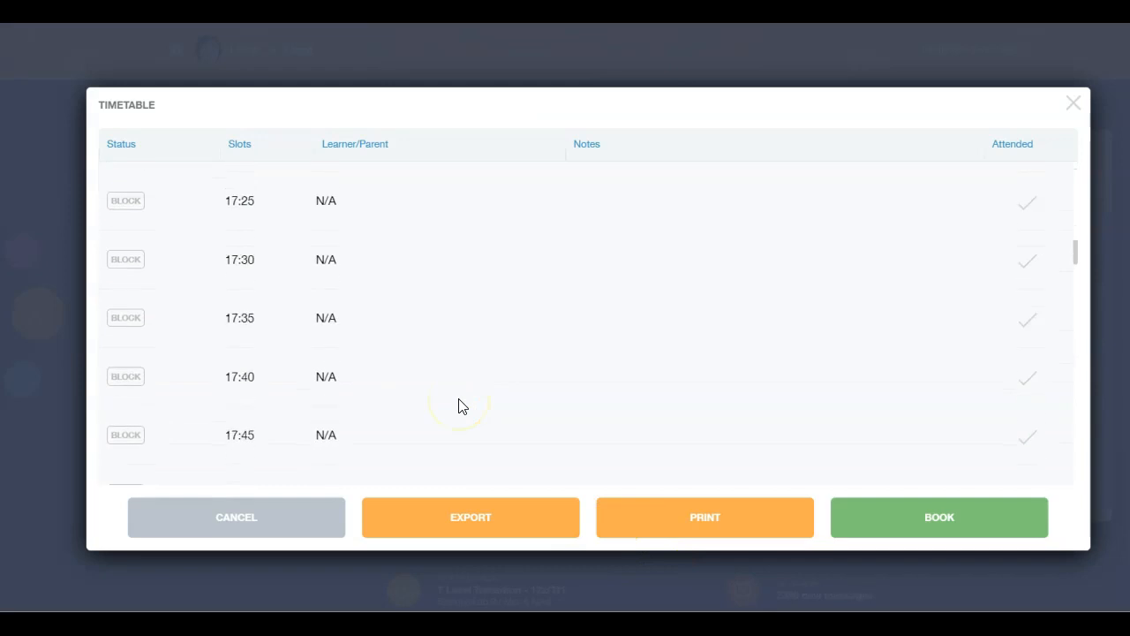
pyautogui.scroll(-3)
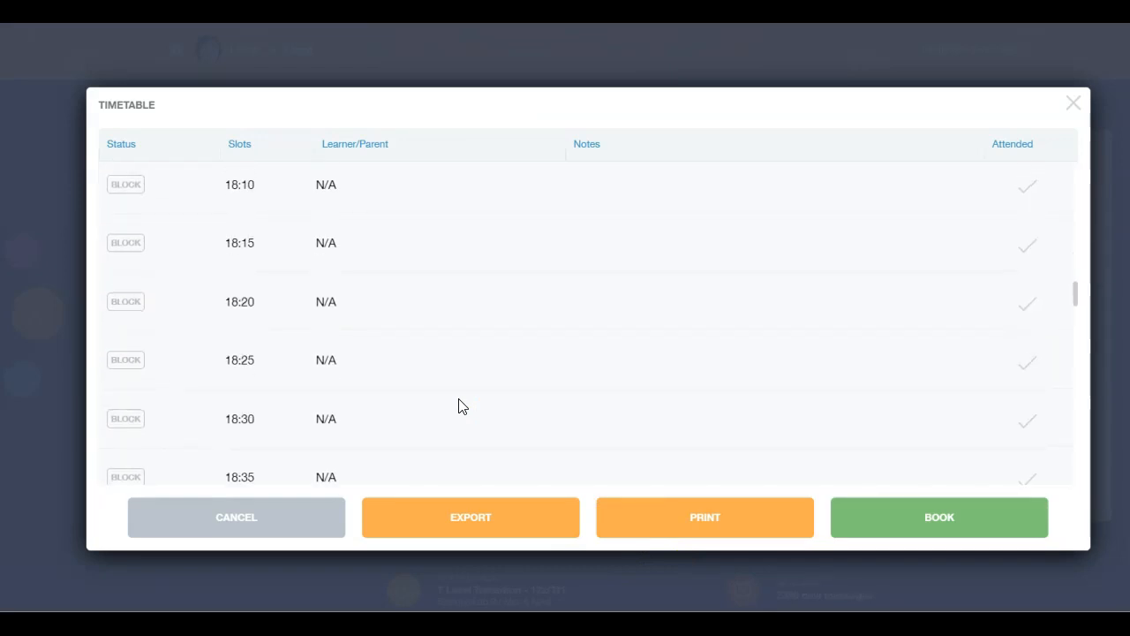
pyautogui.click(125, 369)
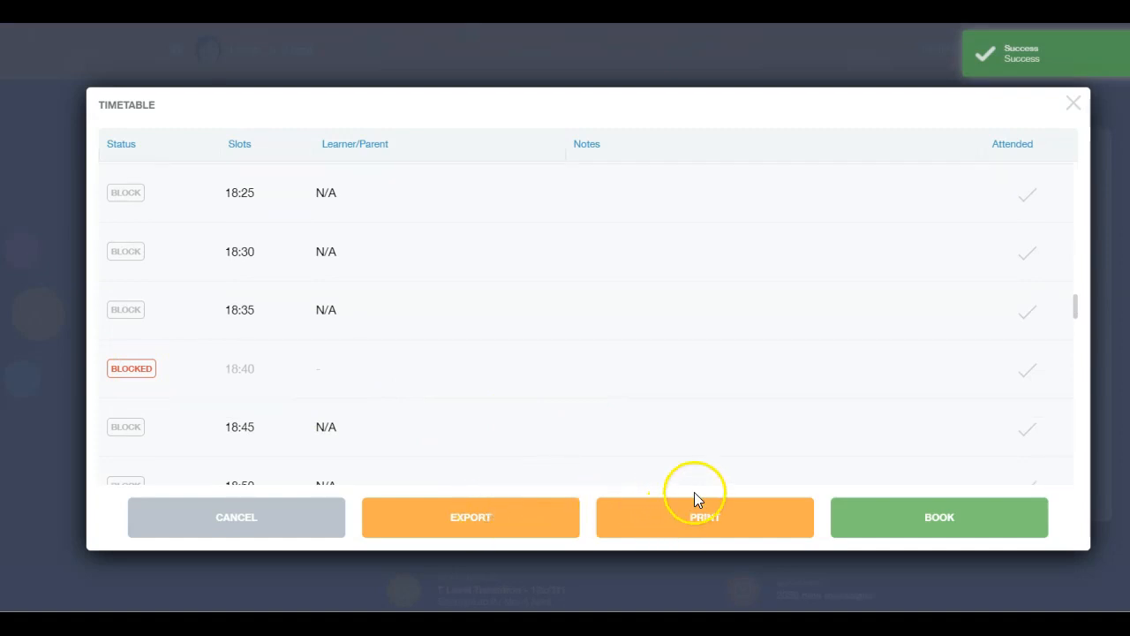
pyautogui.moveTo(786, 417)
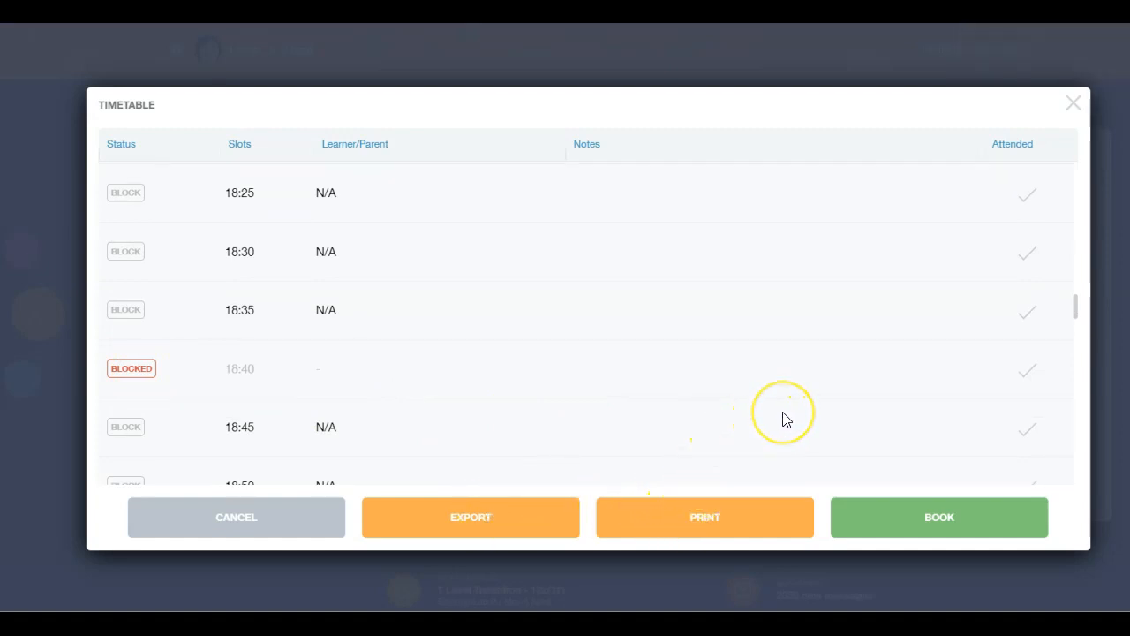